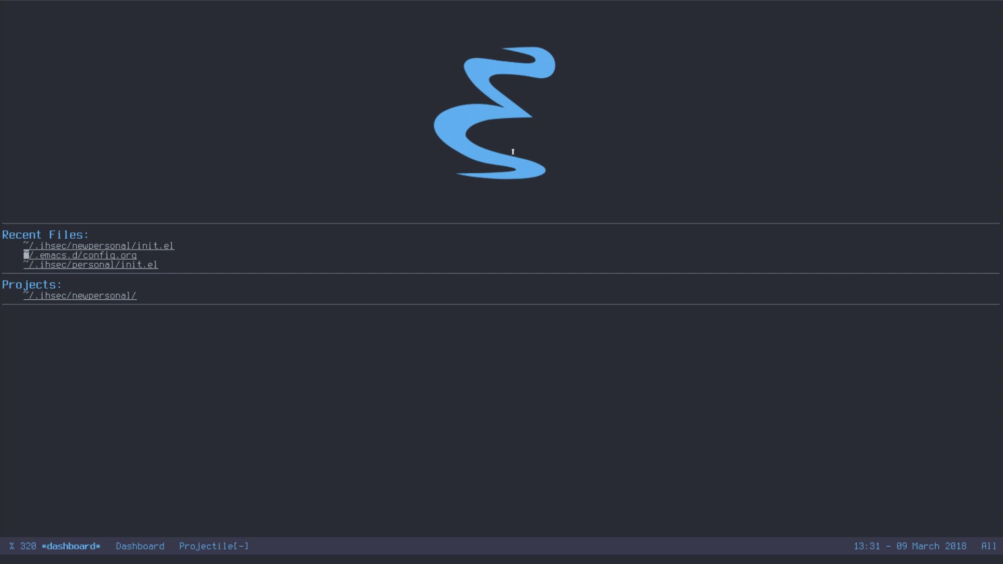
mouse_move(526, 137)
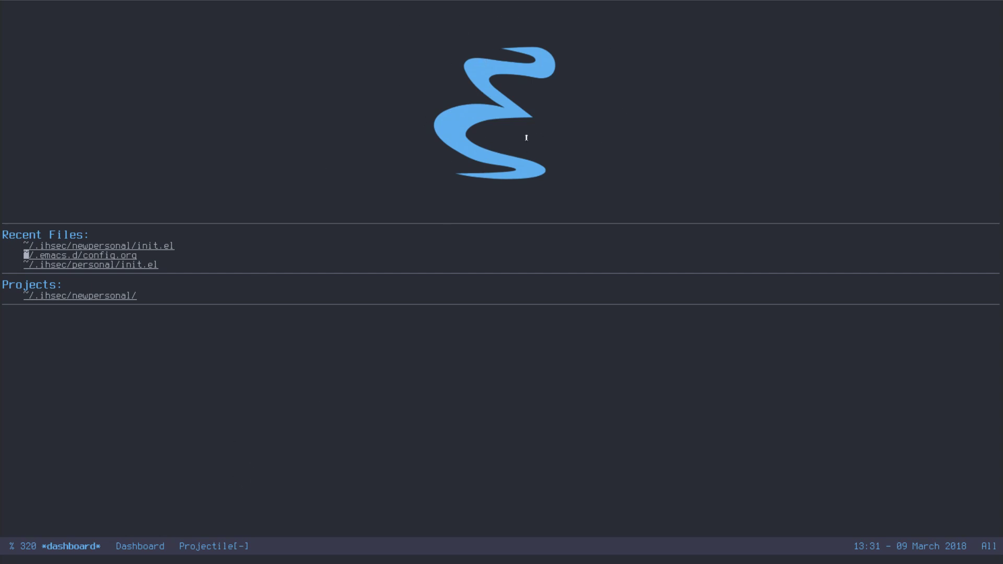
mouse_move(440, 9)
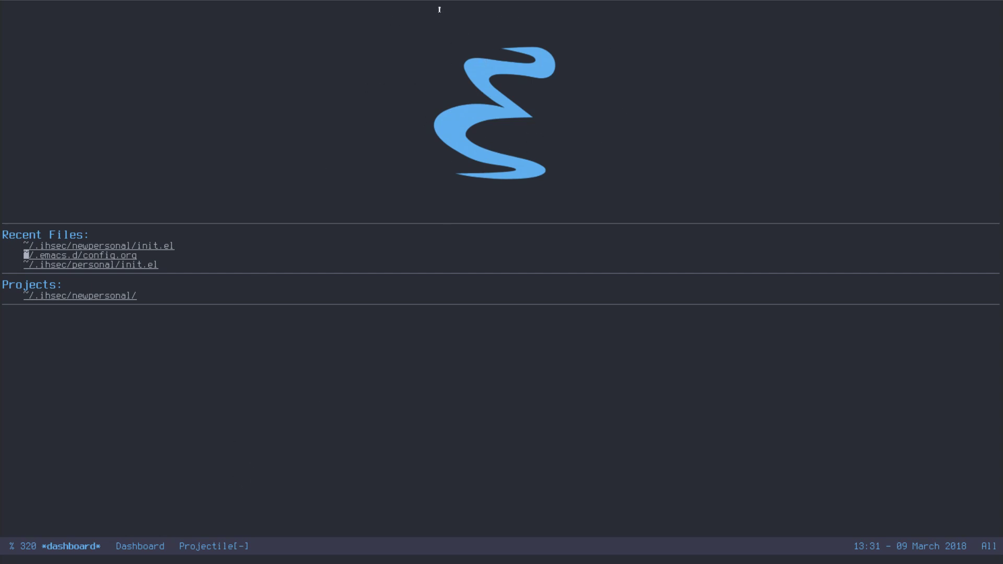
mouse_move(498, 251)
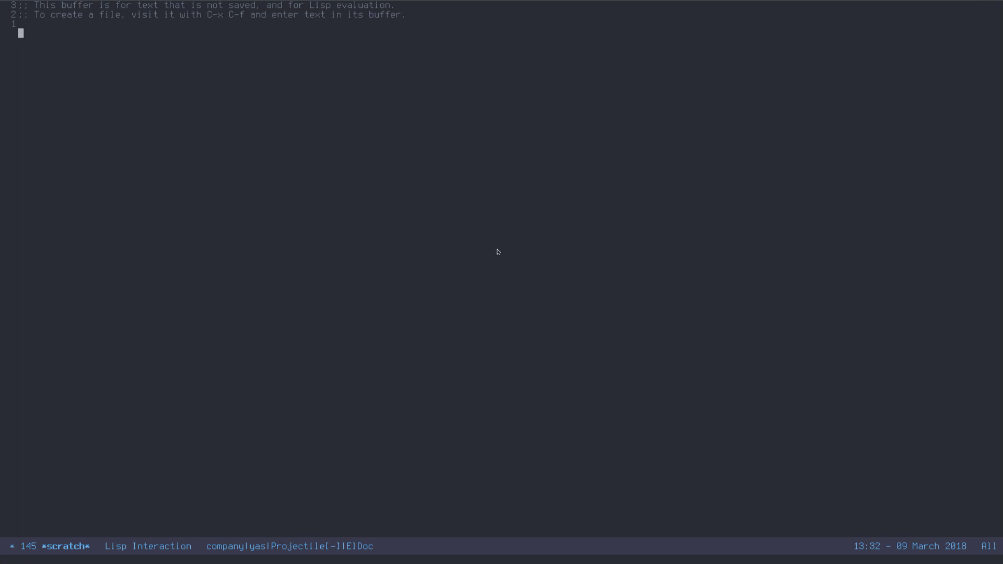
Write (use-package mark-multiple :ensure t :bind ("C-c q" . 'mark-next-like-this)) in *scratch*.
text((use-package)
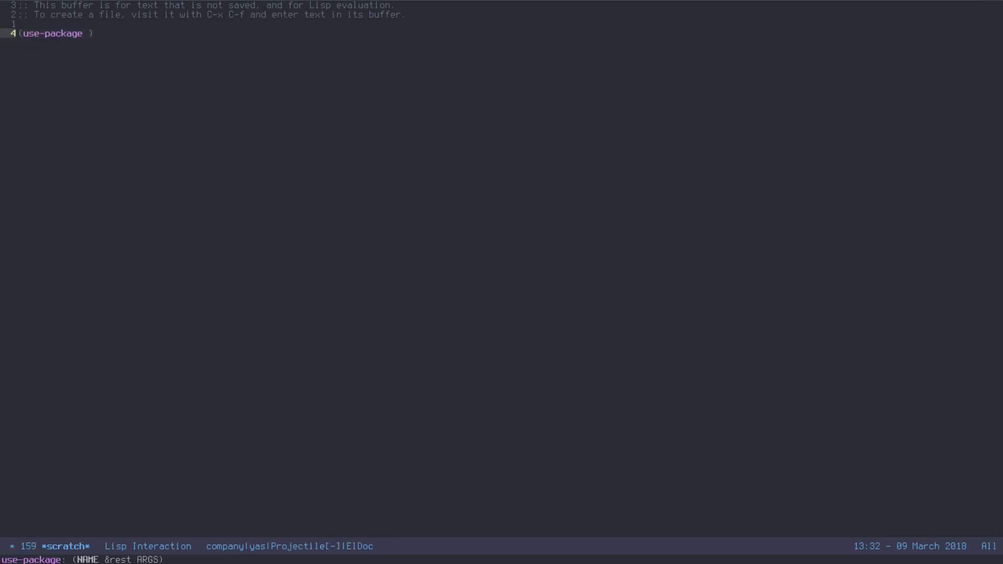
text(mark-multiple)
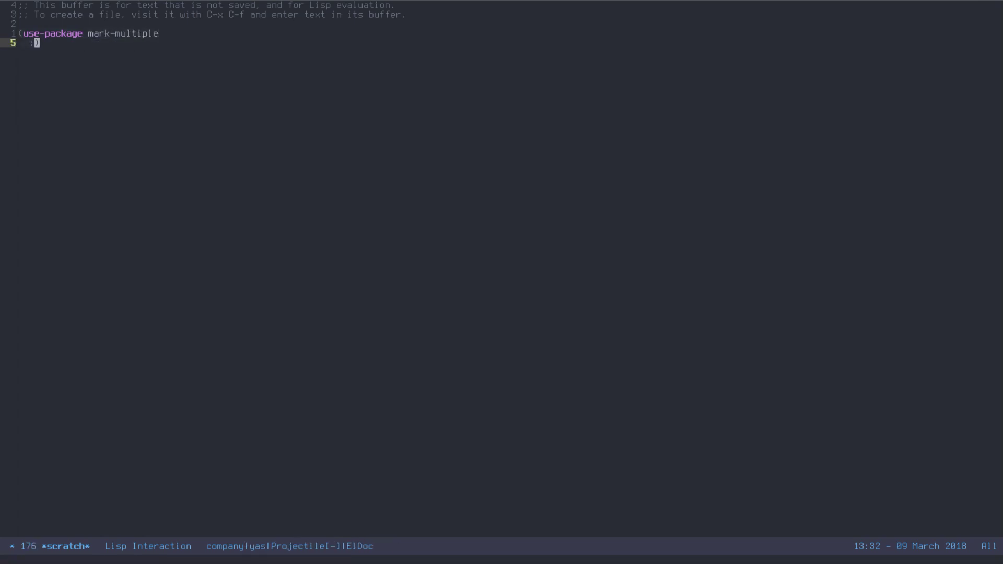
text(:ensure t)
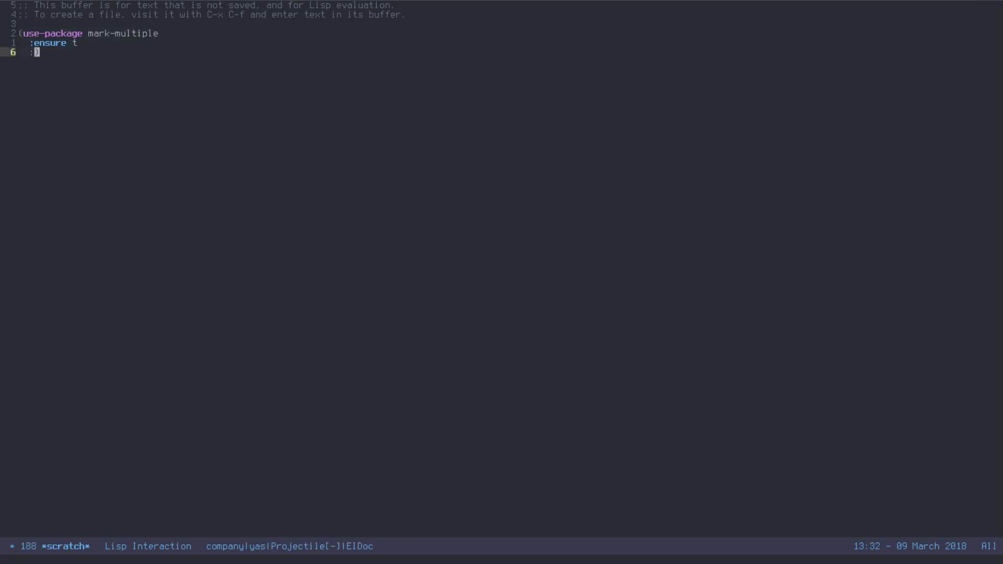
text(:config)
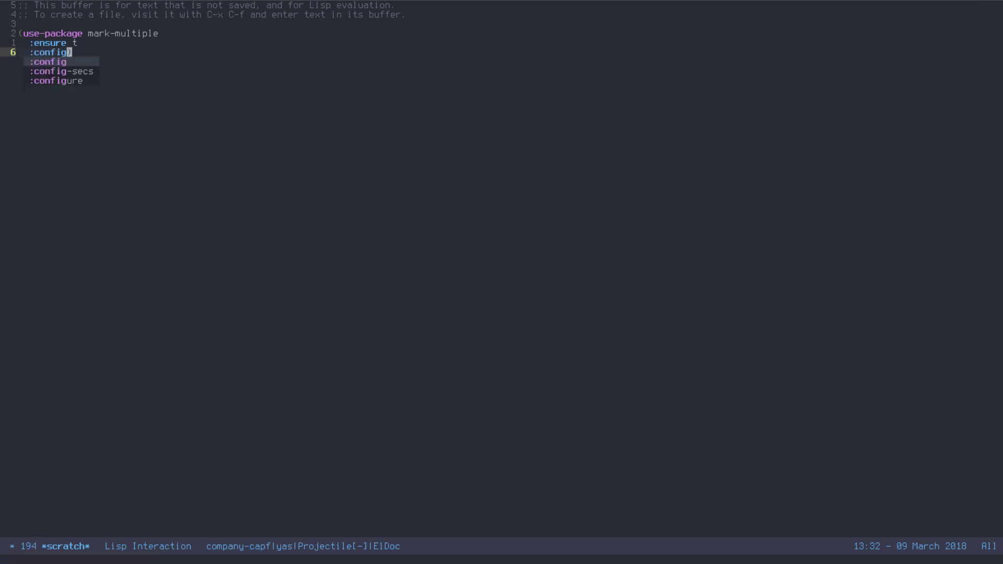
text(:bind ("C-c)
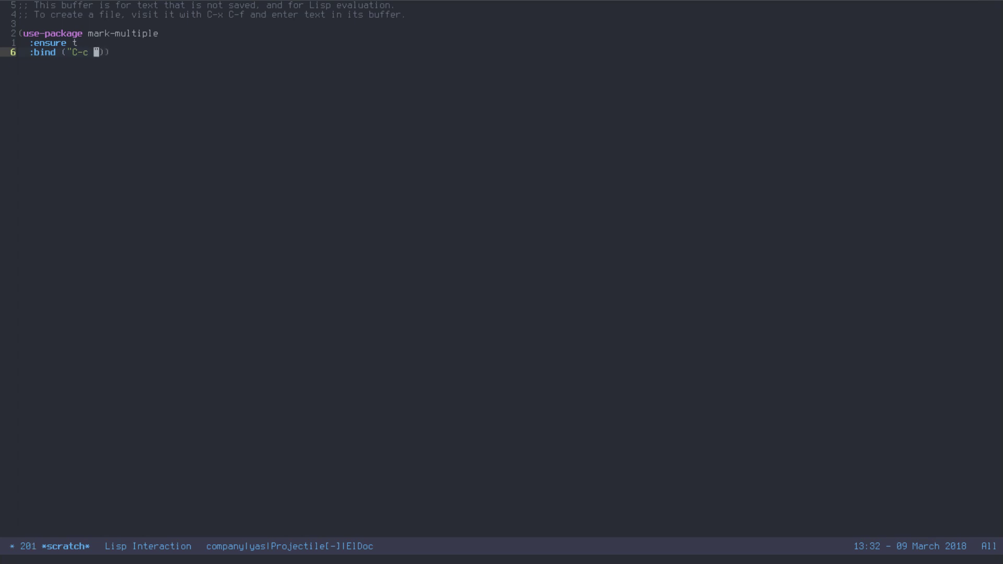
text(q)
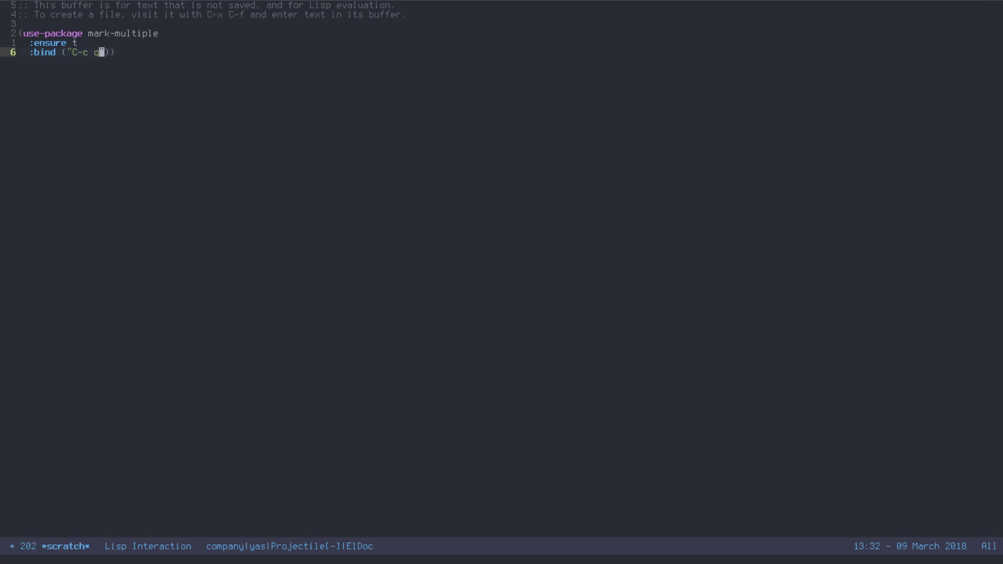
text(.)
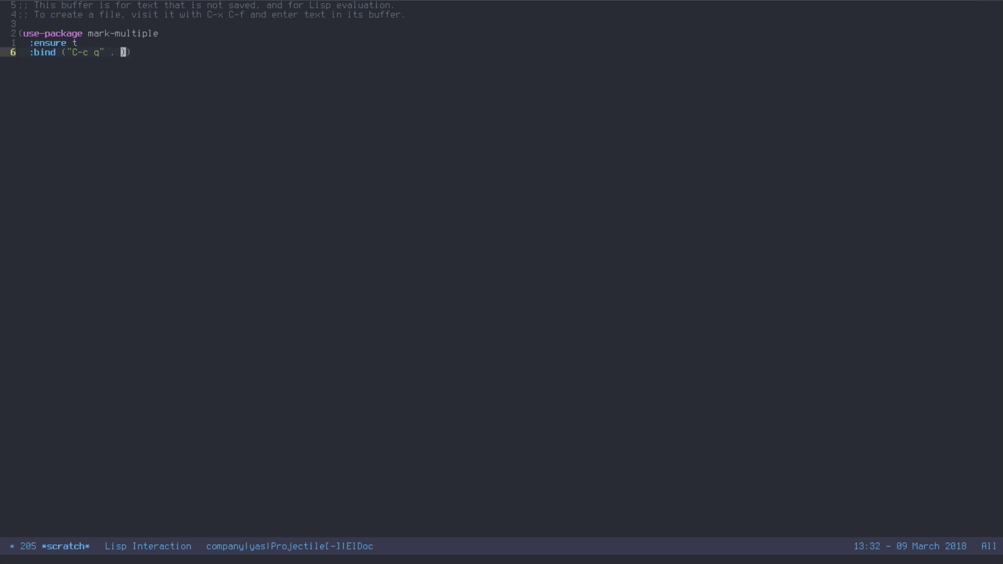
text('mark-next-like-this)
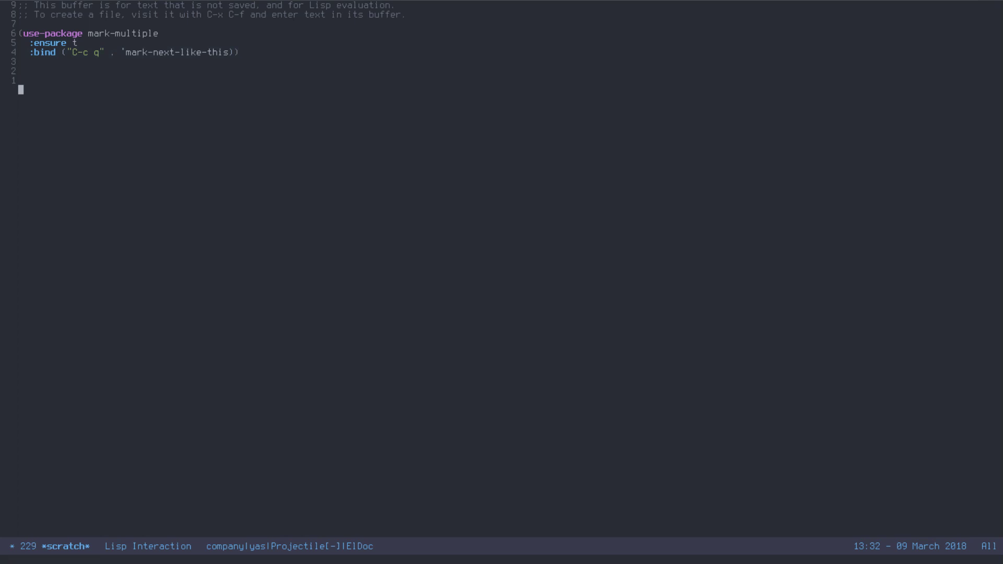
Mark all three Amy entries with C-c q and replace them with Deborah.
text(Amy)
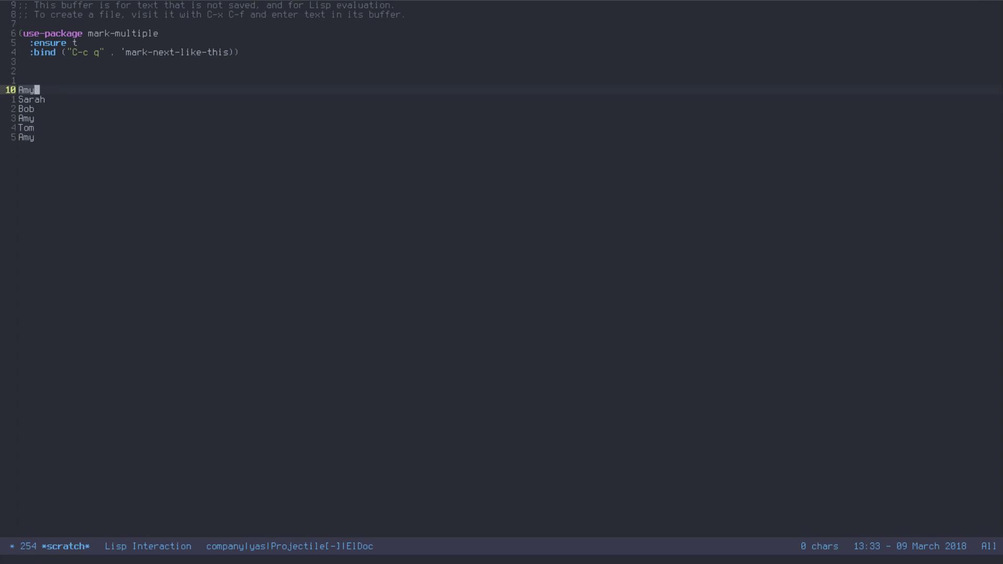
key(c-c q)
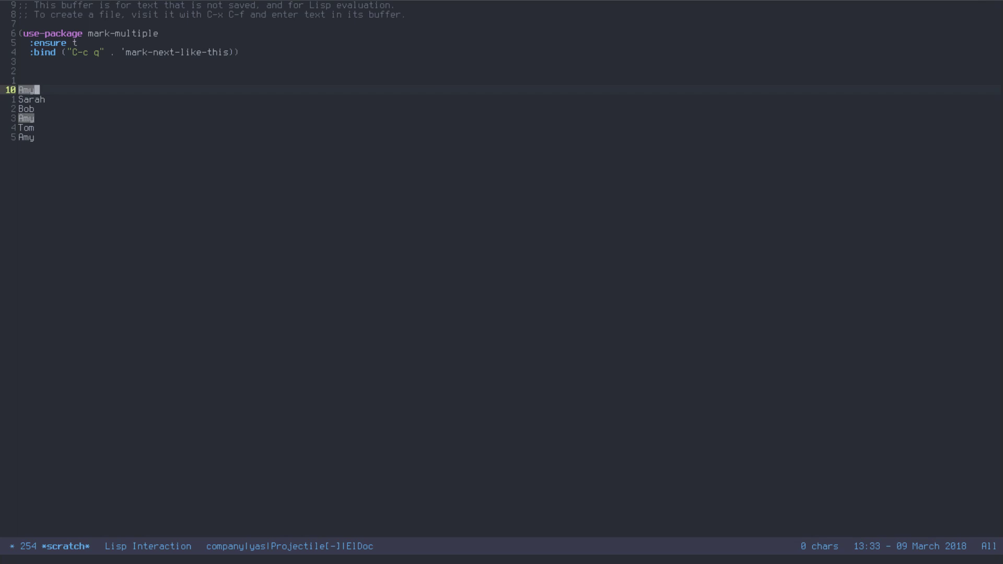
key(C-c q)
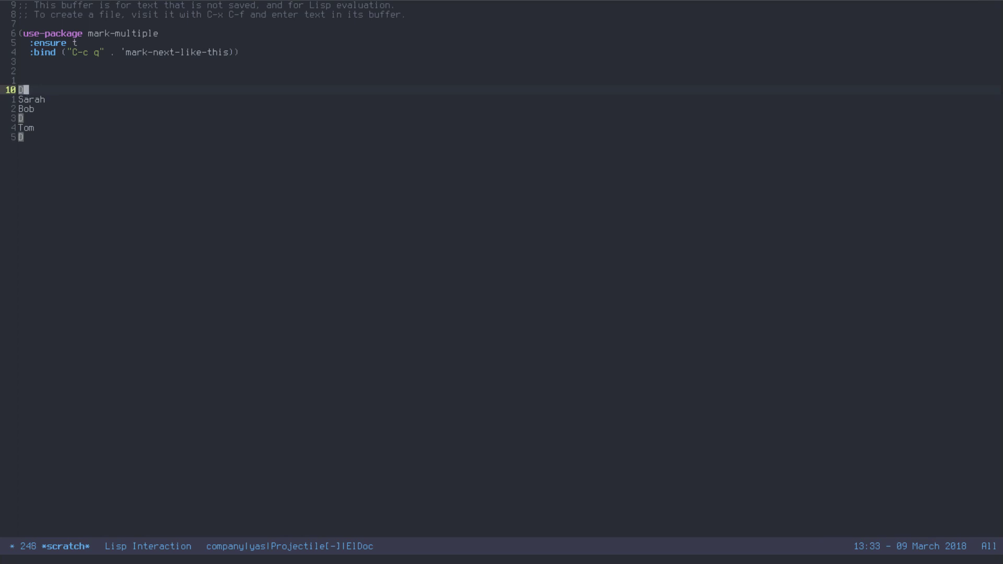
text(Deborah)
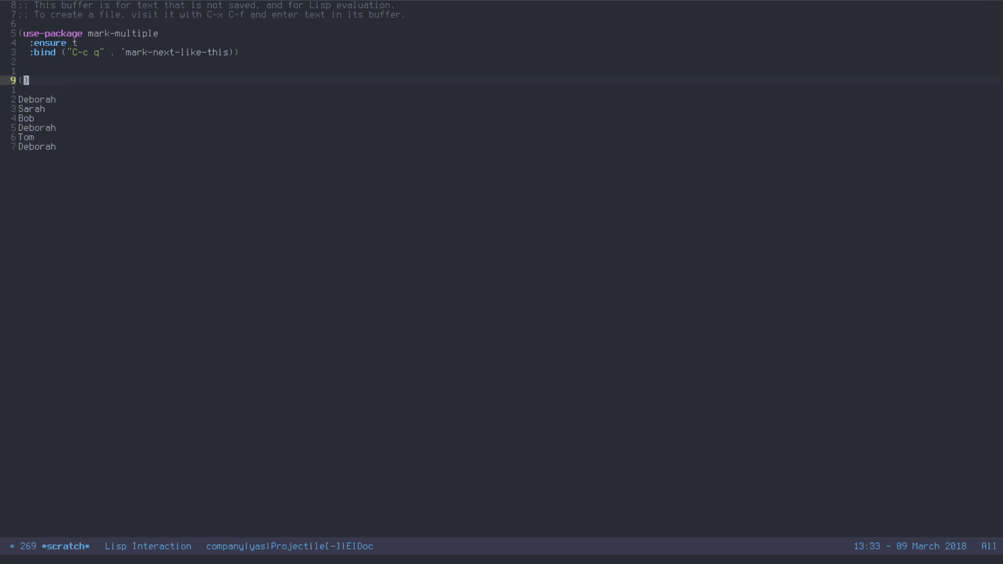
Write (use-package expand-region :ensure t :bind ("C-q" . er/expand-region)) in *scratch*.
text(use-packag)
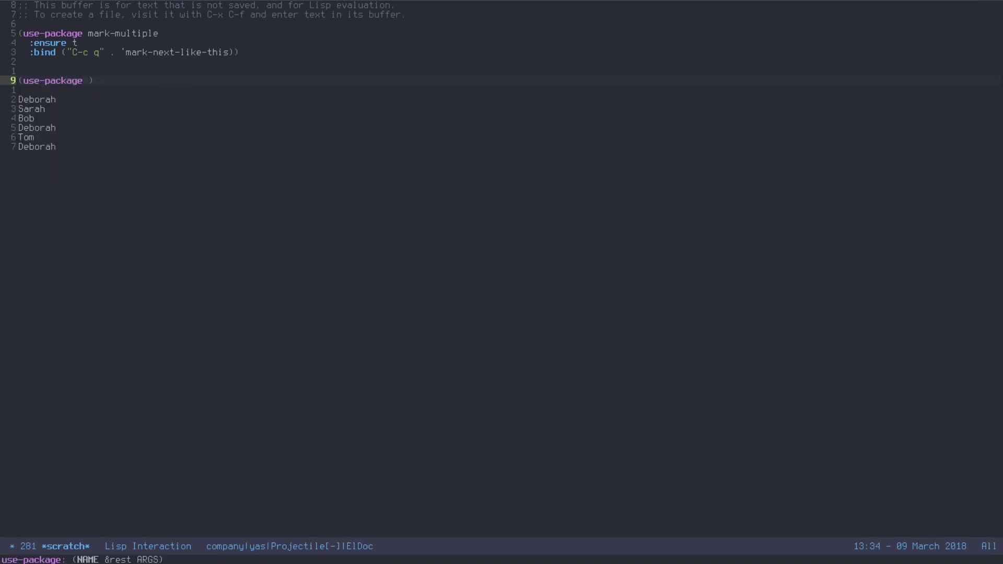
text(expand-region)
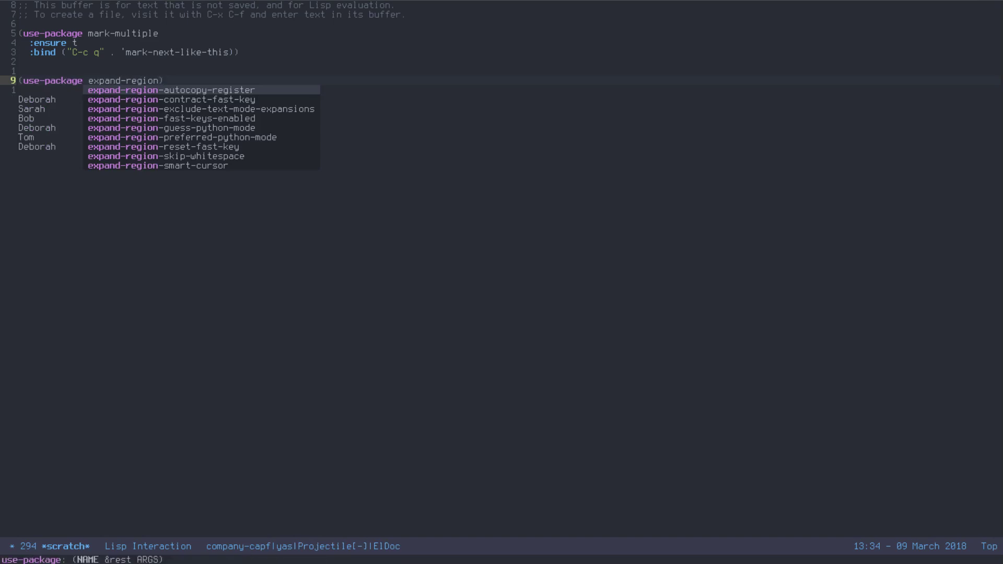
text(:ensure t)
text(:bind ()))
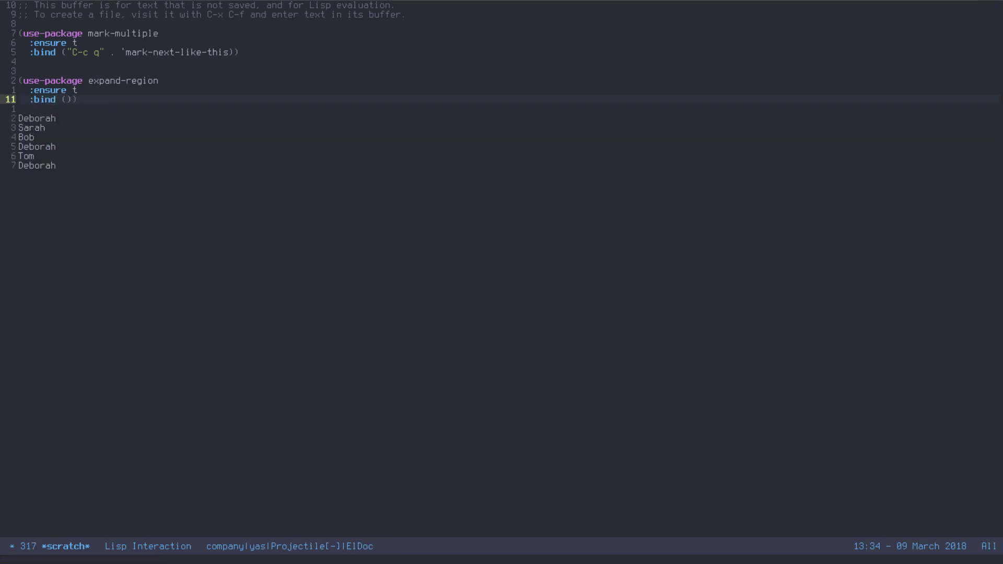
text(C")
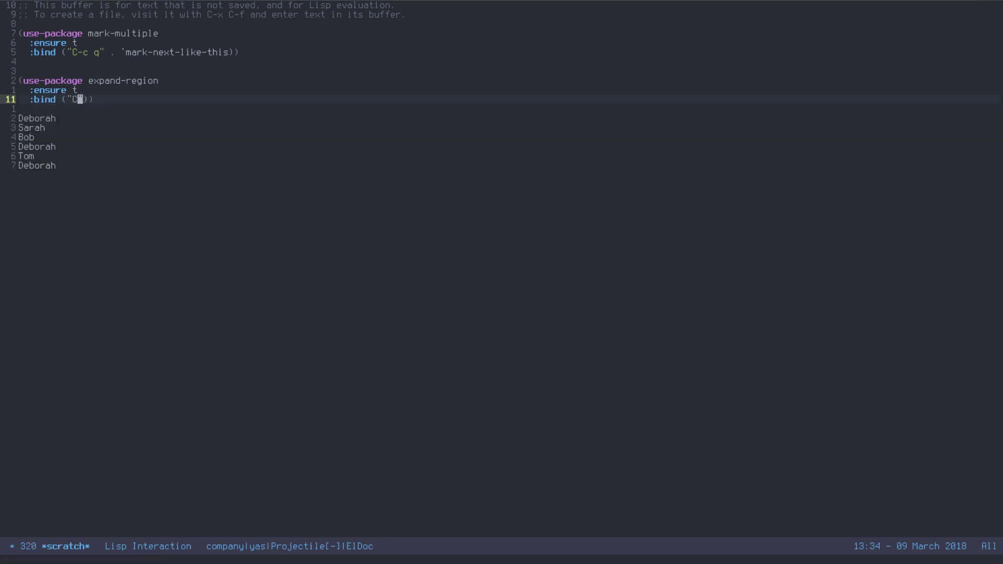
text(-q)
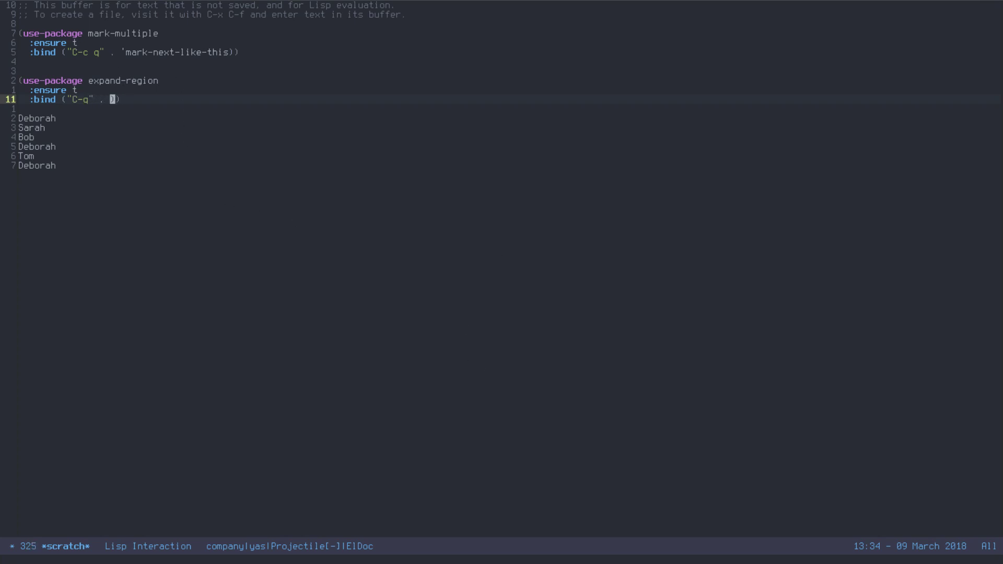
text(er/exp)
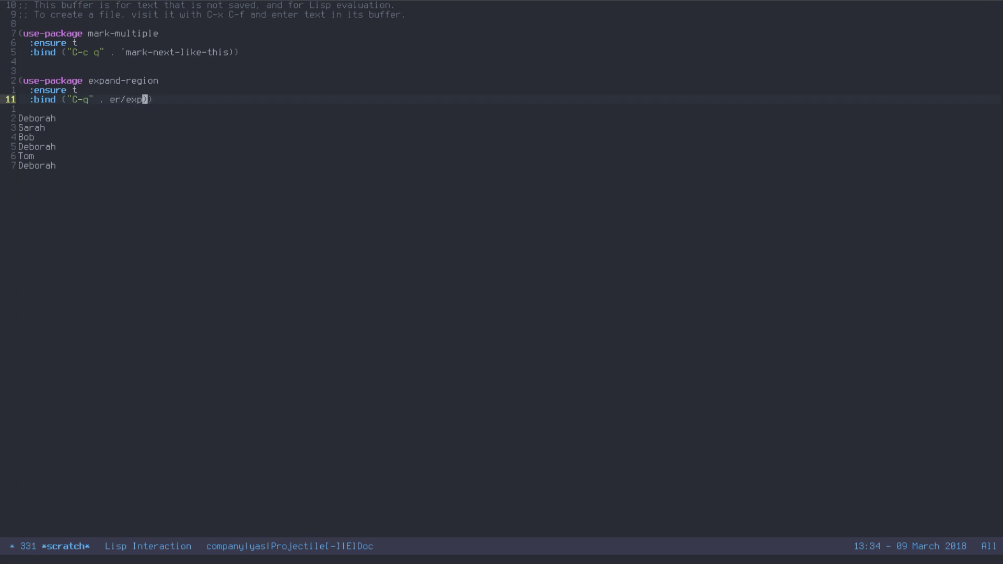
text(and-region)
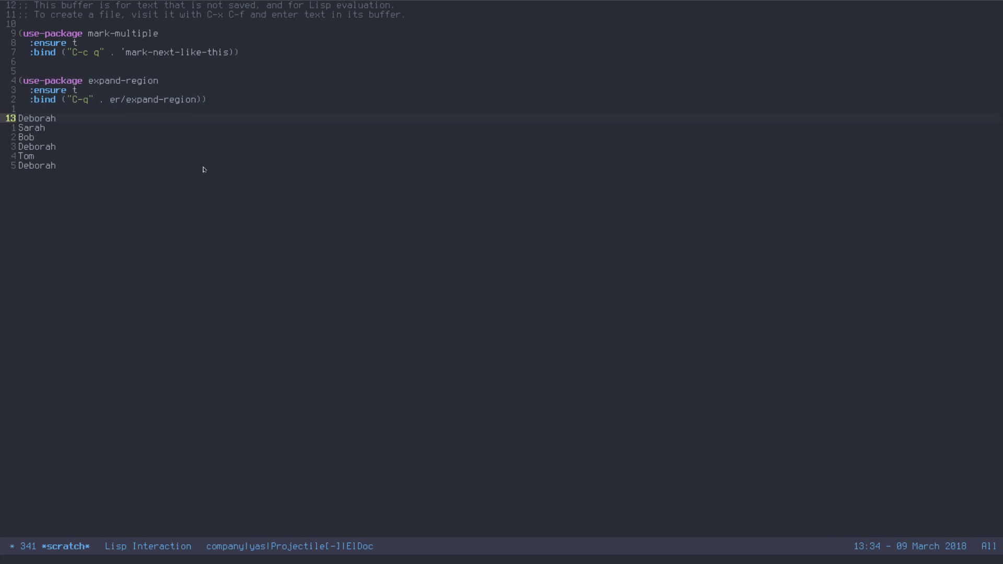
mouse_move(173, 67)
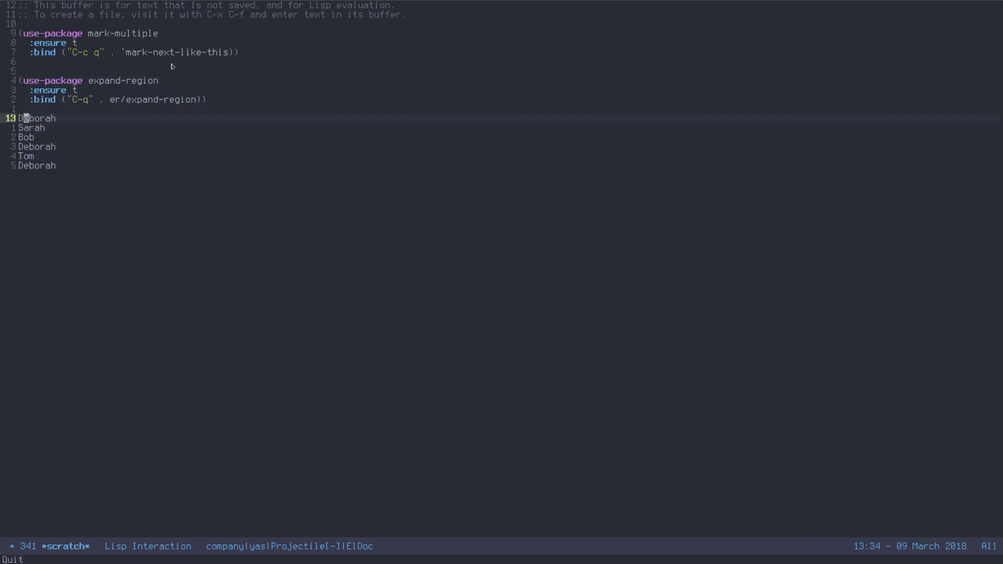
Place cursors on every blank line of the name list and type David.
key(C-q)
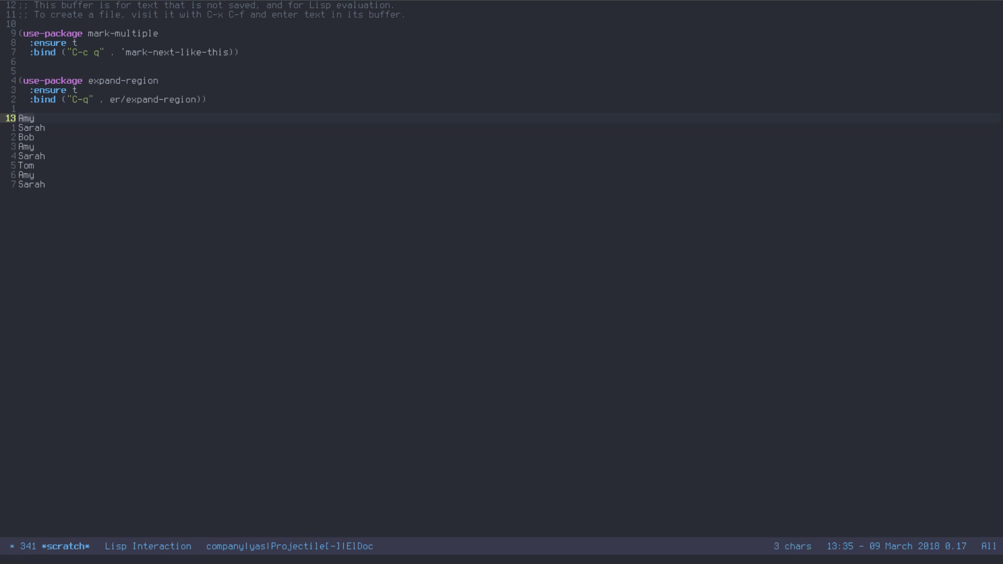
key(C-c q)
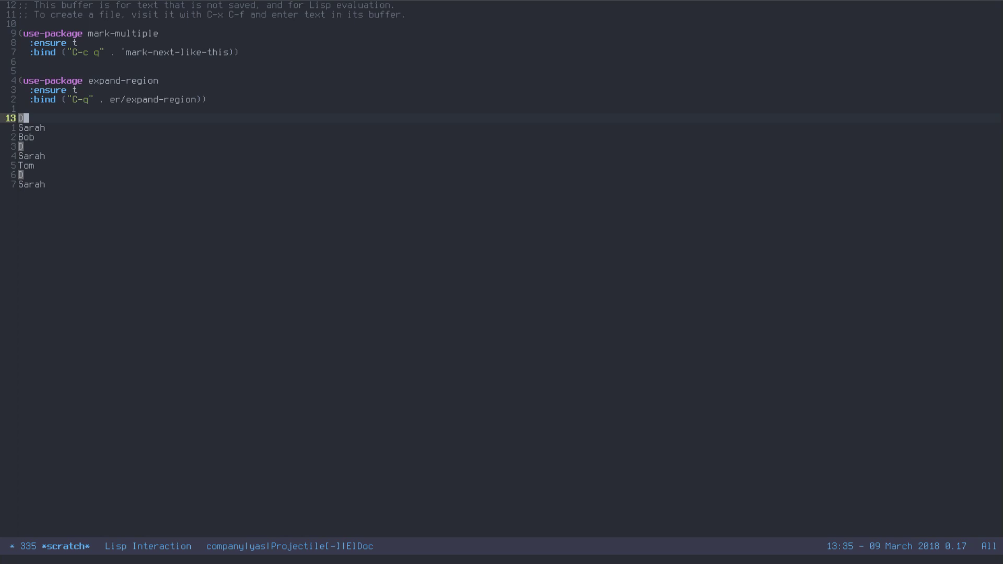
text(David)
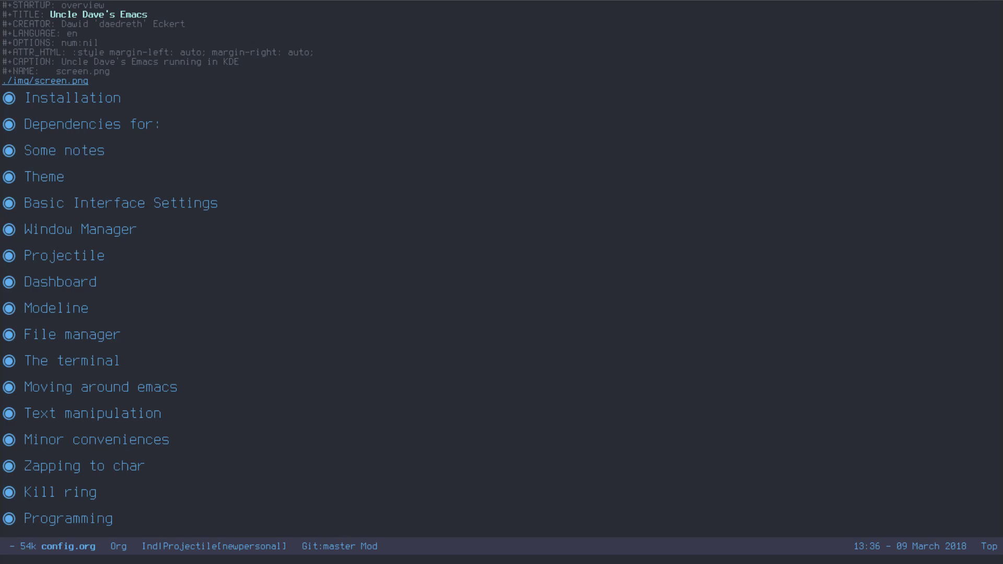
Search config.org for 'rainbow' to reach the rainbow-mode source block.
text(rainbow-mode)
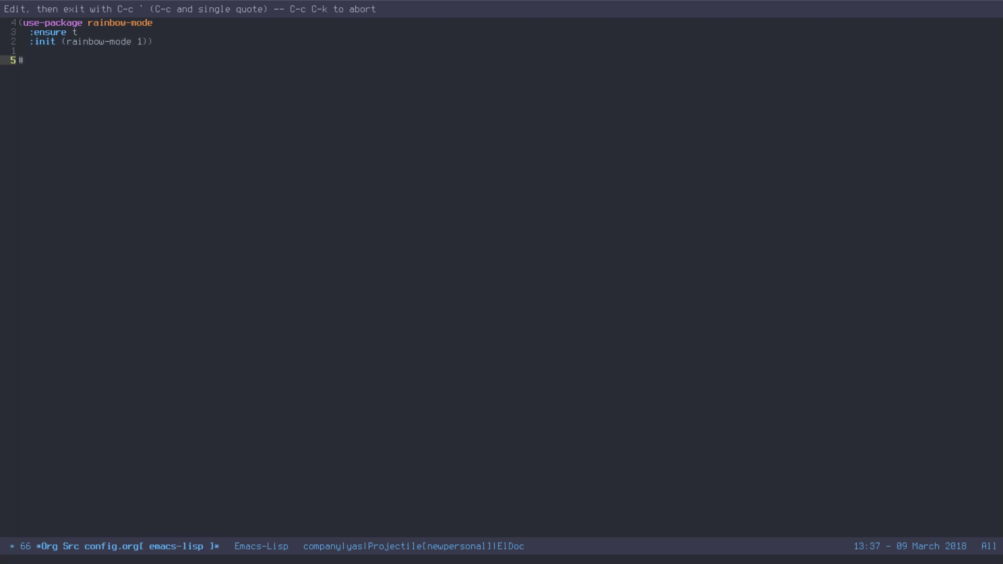
Enter the test colour code #FF0000 in the rainbow-mode edit buffer.
text(#FF0000)
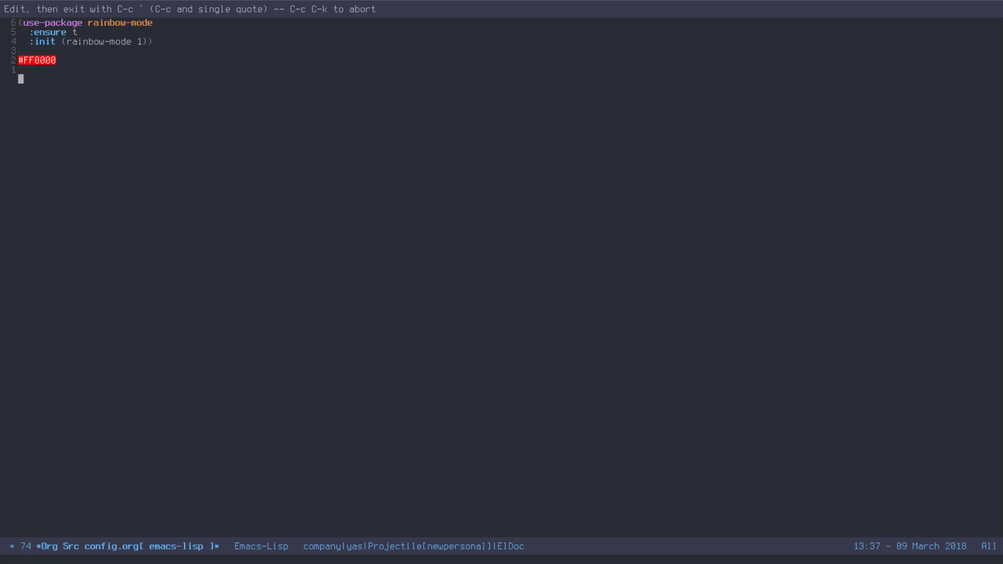
mouse_move(281, 213)
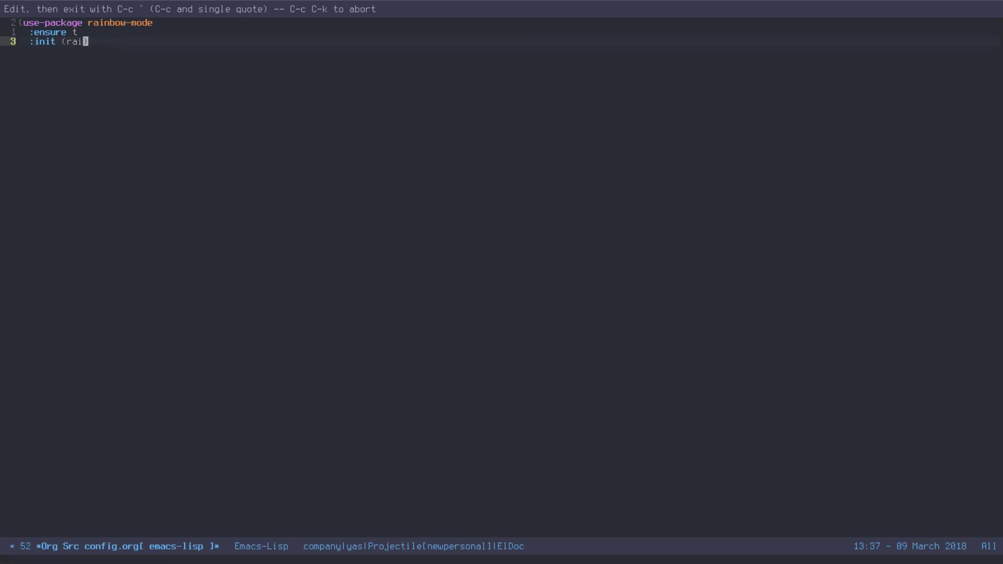
Replace rainbow-mode's :init with (add-hook 'prog-mode-hook 'rainbow-mode).
key(BackSpace)
text(add-hook 'prog-mode-hook 'r)
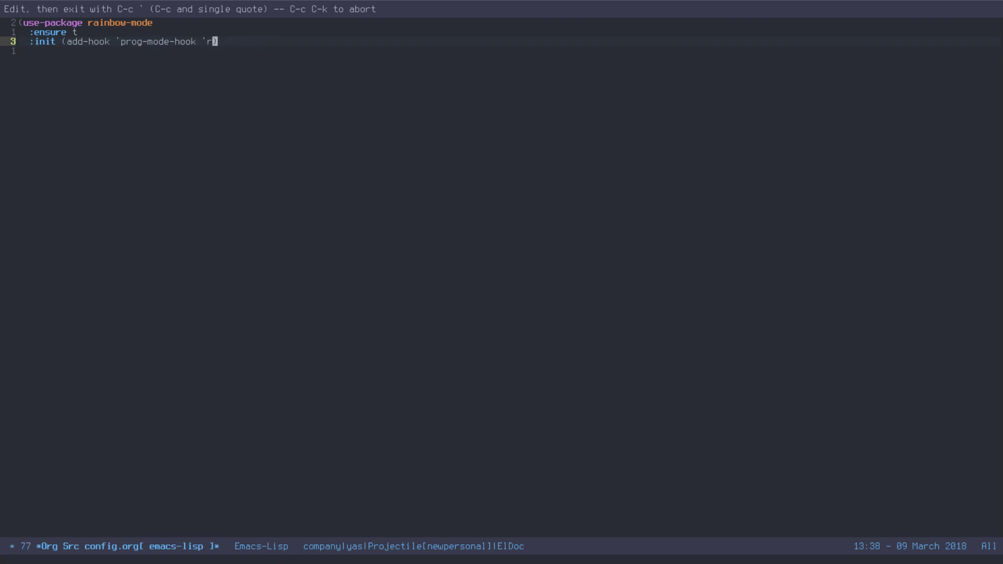
text(ainbow-mode)
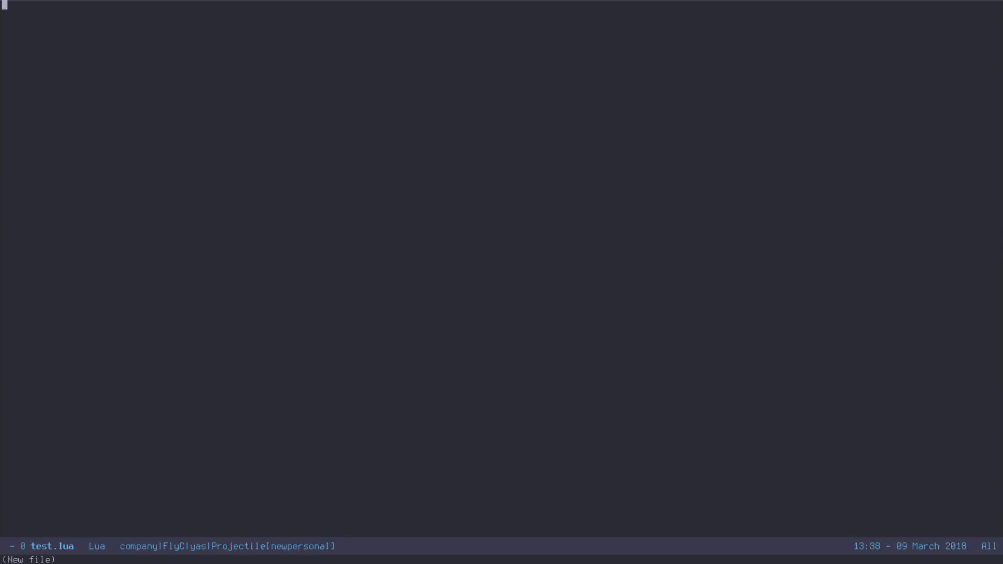
Enter #FF0000 in test.lua to check for colour highlighting.
text(#FF)
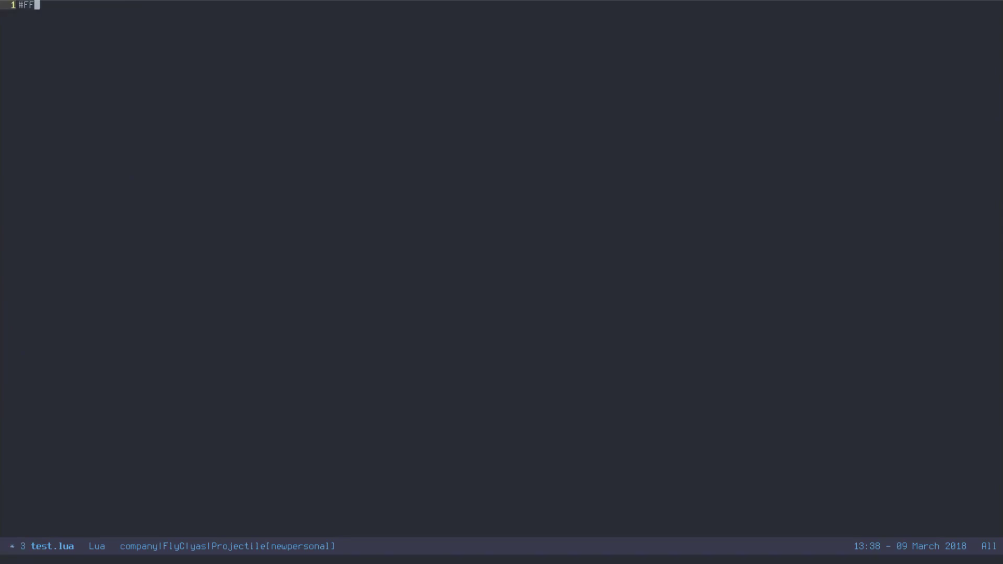
text(0000)
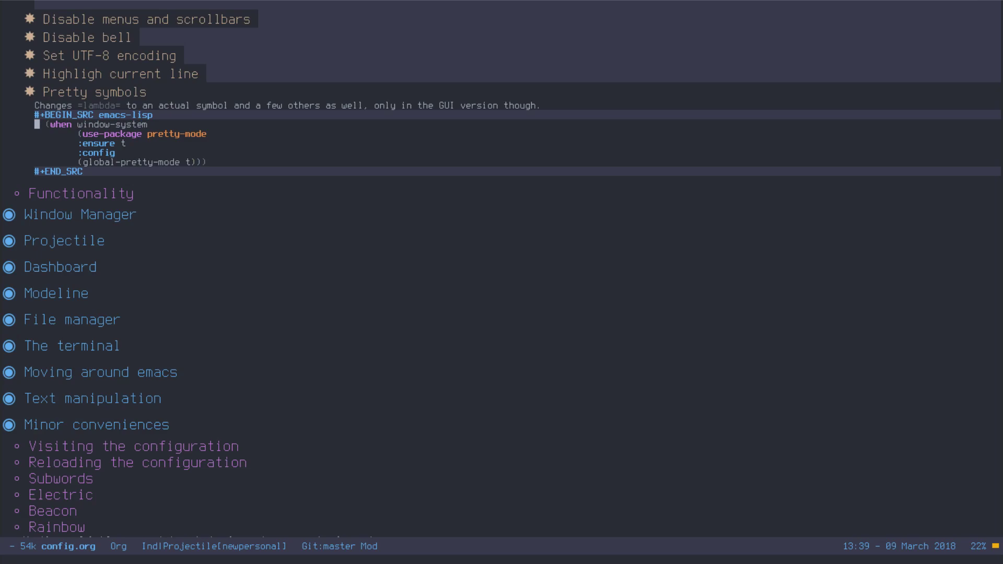
Edit the global pretty-mode source block in its own buffer with C-c '.
key(c-c ')
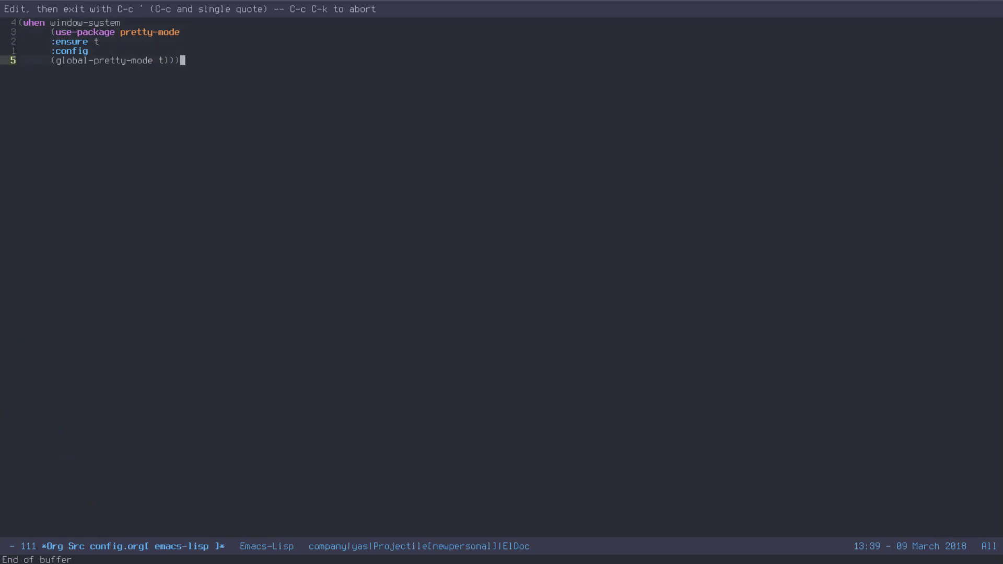
Add (add-hook 'prog-mode-hook 'pretty-mode) and comment out (global-pretty-mode t).
text(lambda)
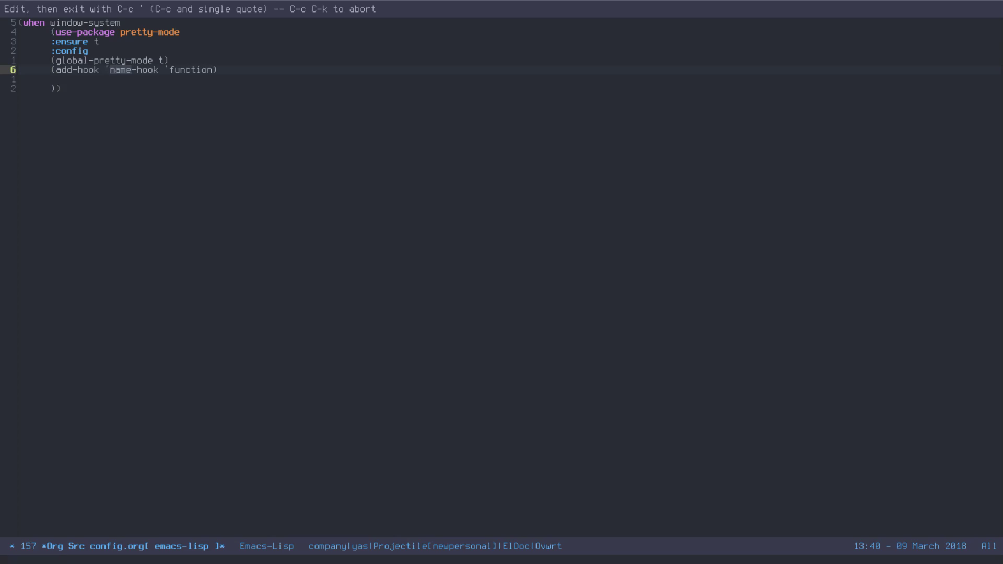
text(prog-mode)
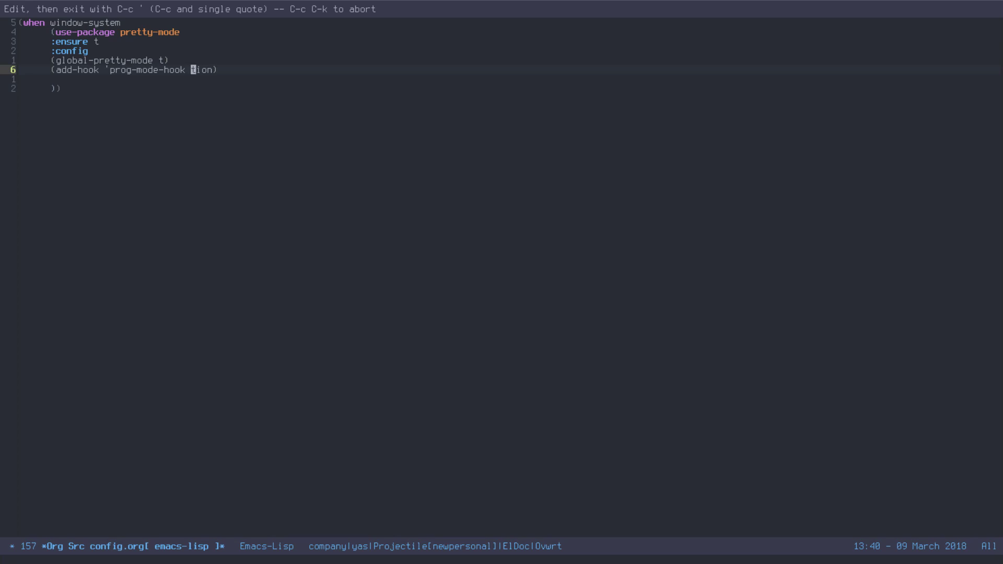
text('pretty-mode)
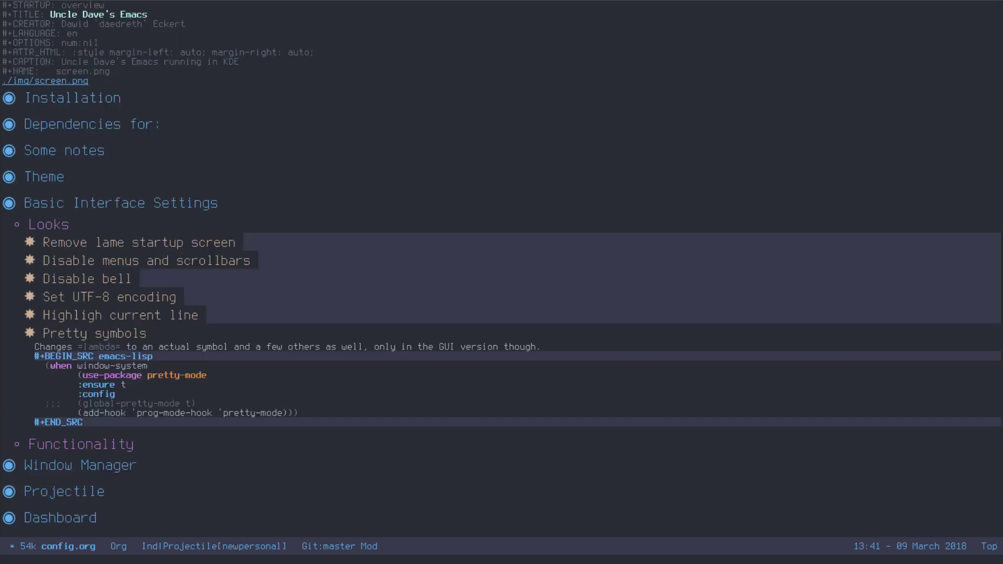
Fold the Looks section and open the Common settings emacs-lisp block in an edit buffer.
click(163, 203)
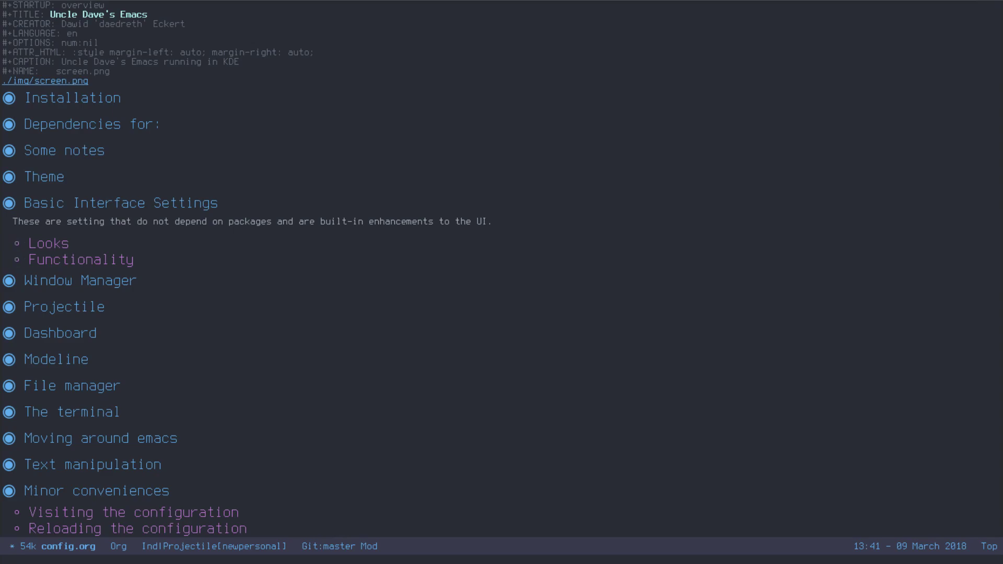
click(49, 242)
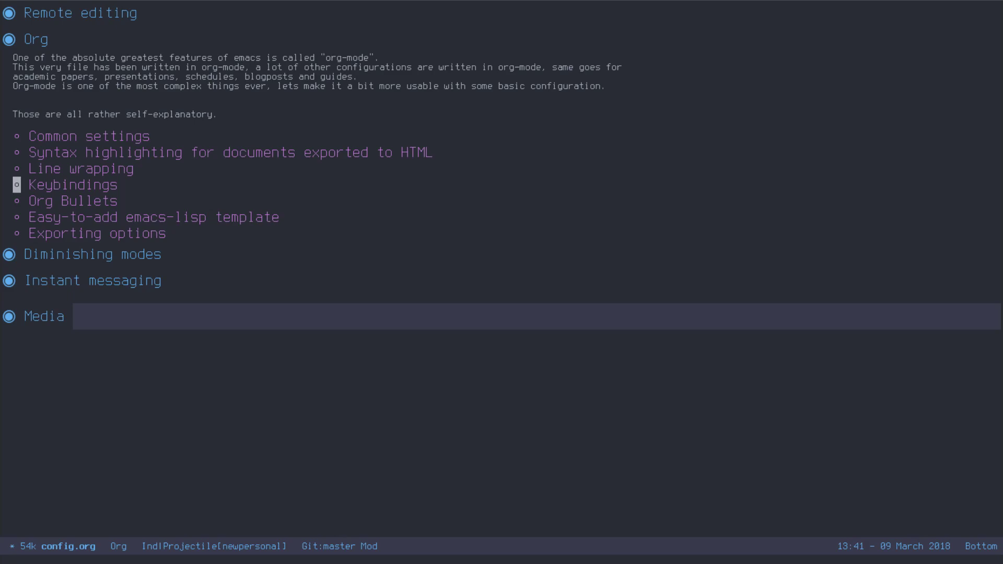
click(89, 135)
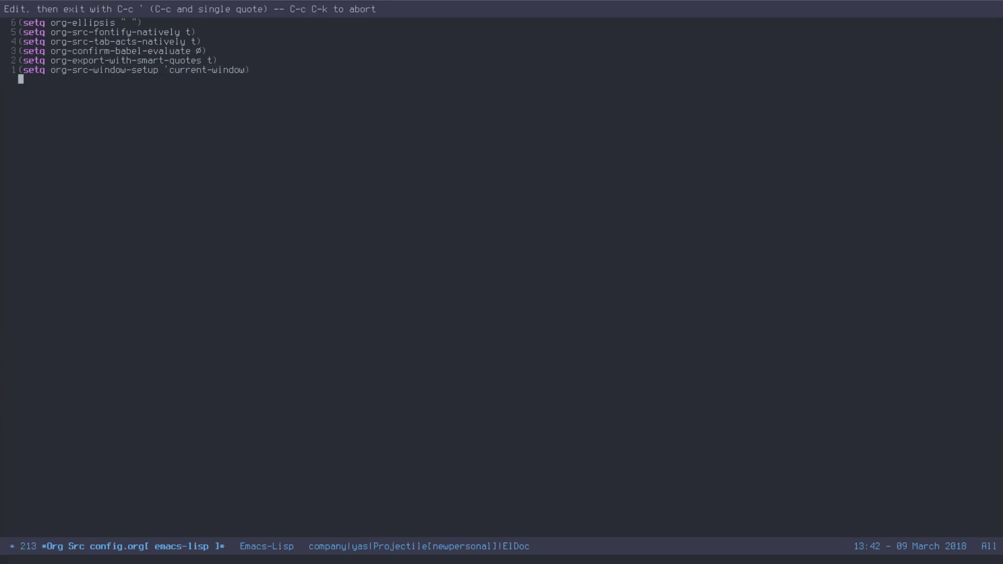
Expand the add-hook snippet with 'org-mode-hook and 'org-indent-mode, then return to config.org.
text(as)
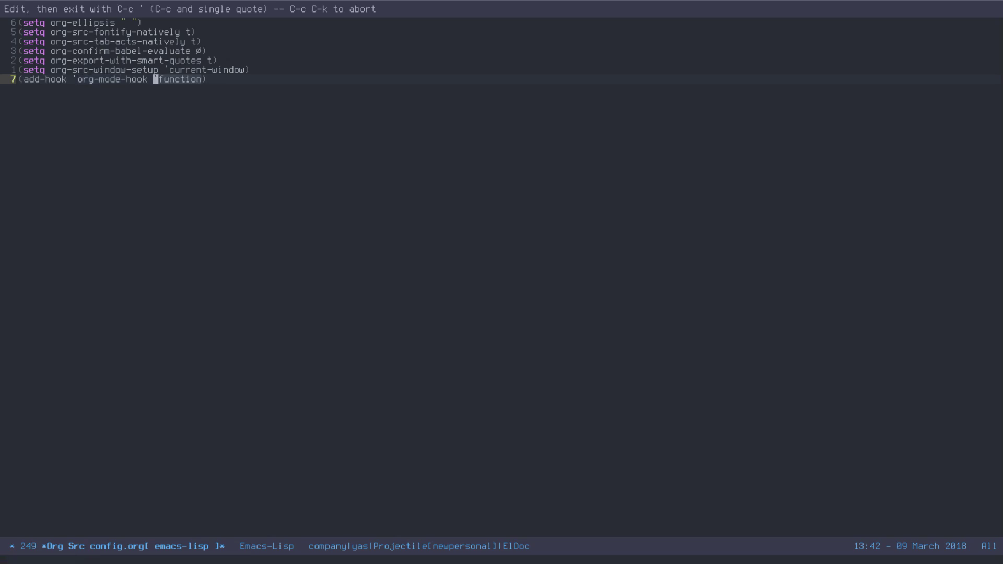
text(org)
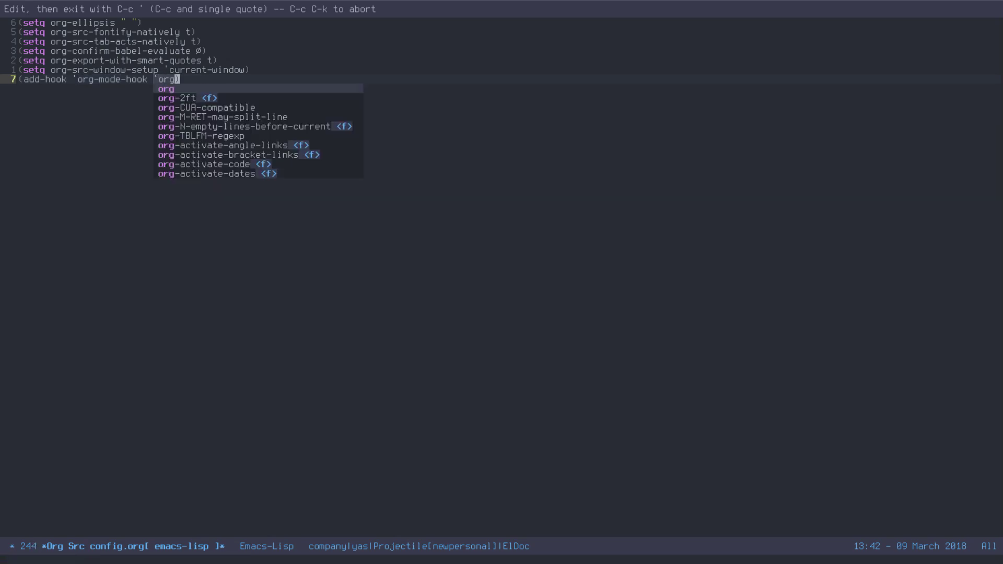
text(-ind)
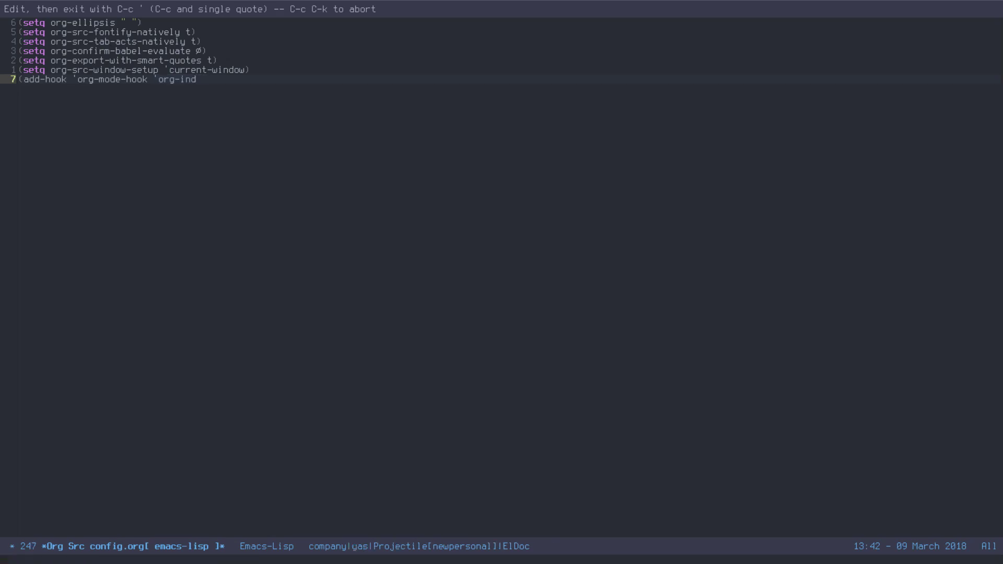
text(ent-mode)
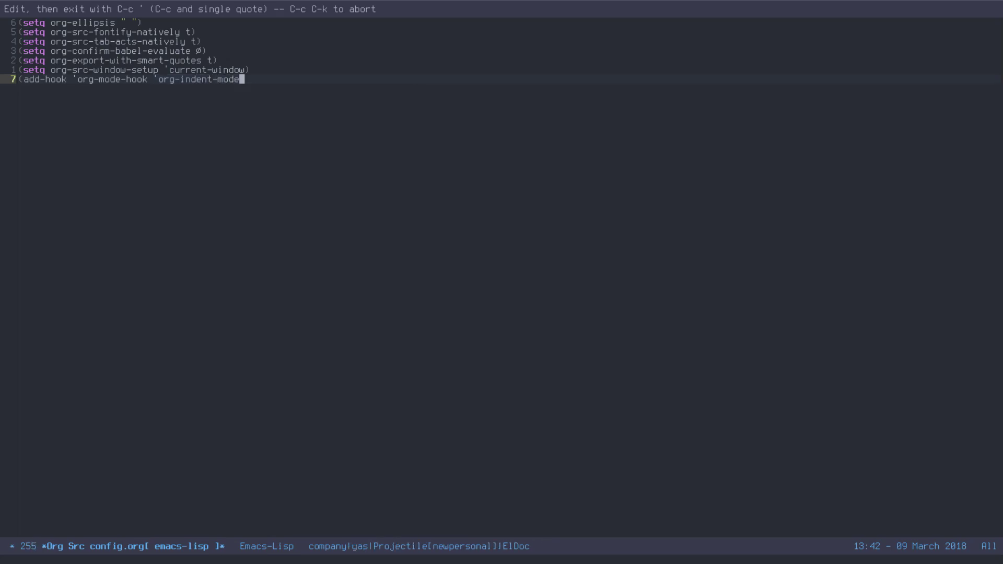
text())
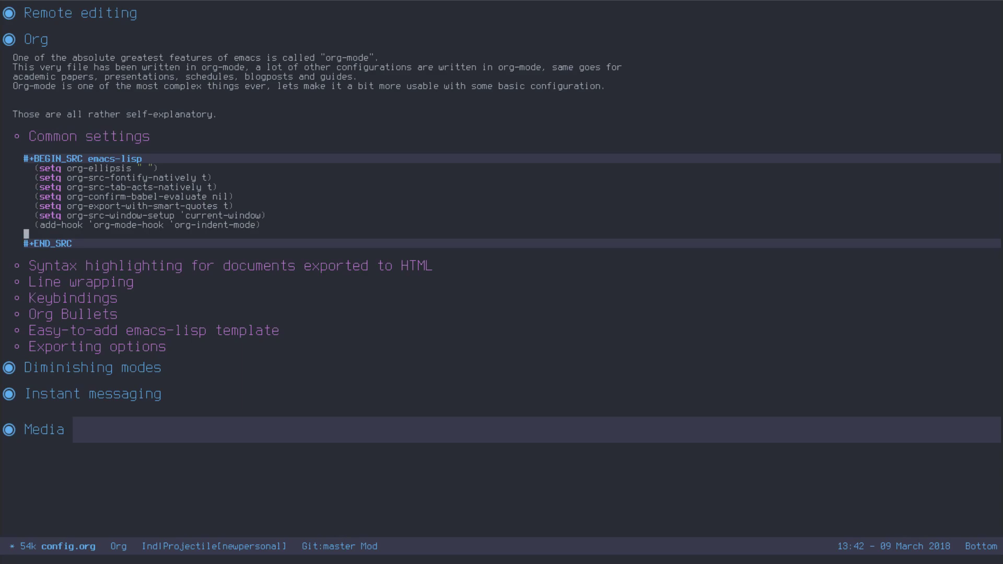
Reopen the Common settings block, now ending with the org-indent-mode hook, for editing.
key(ctrl+x ctrl+s)
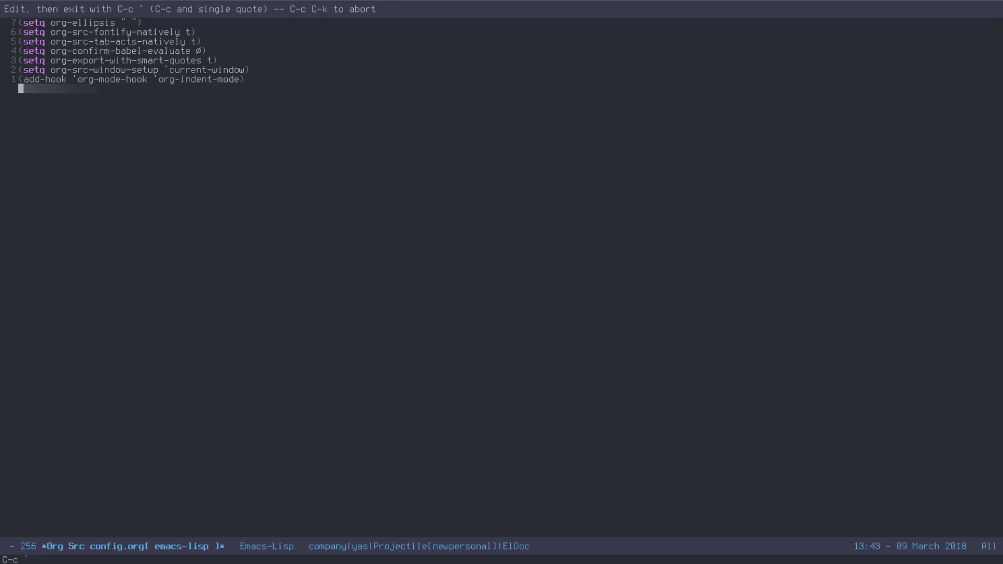
In test.lua, type 'math' into the mirrored require snippet field, giving local math = require "math".
text((add-hook 'name-hook 'function))
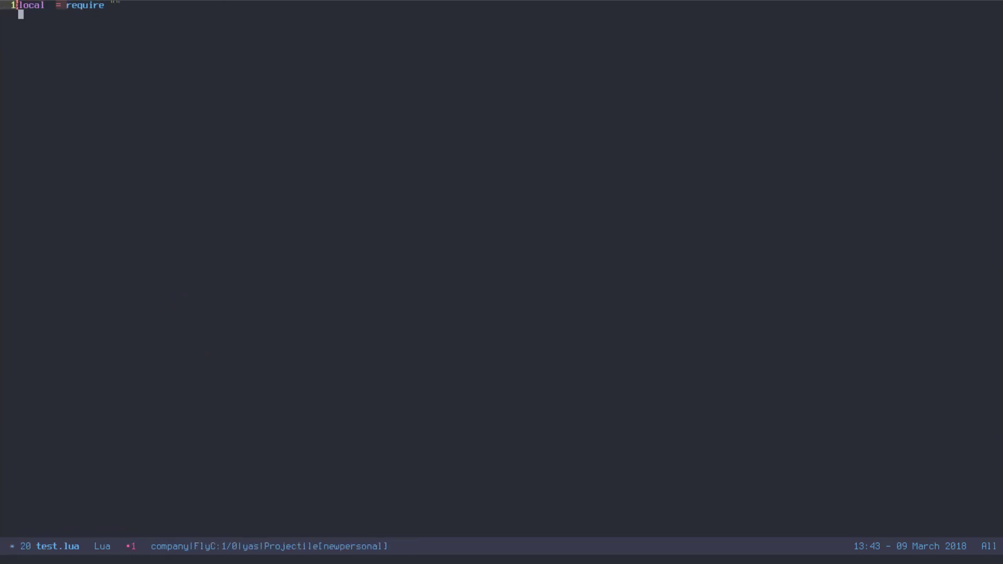
text(math)
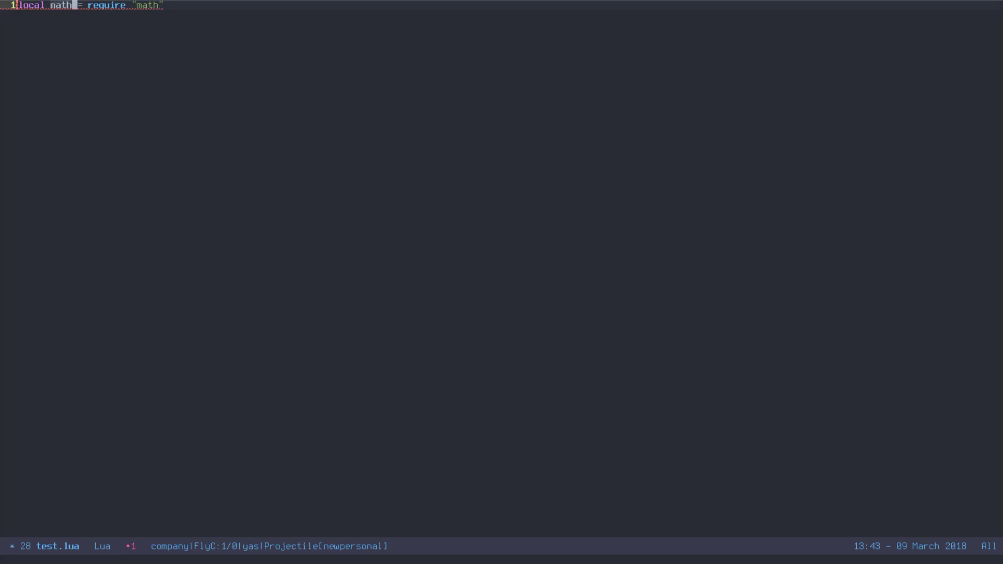